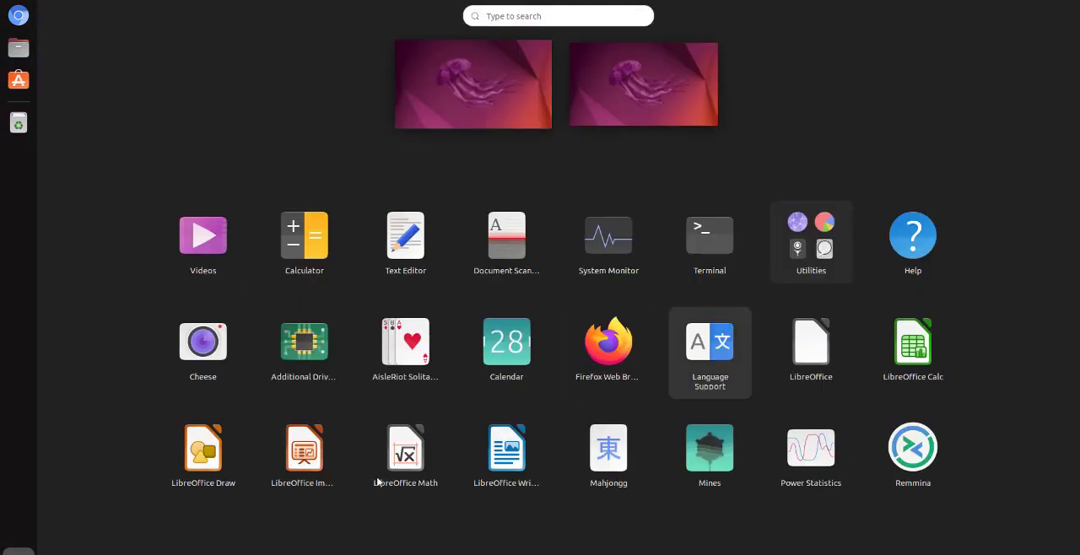
mouse_move(710, 242)
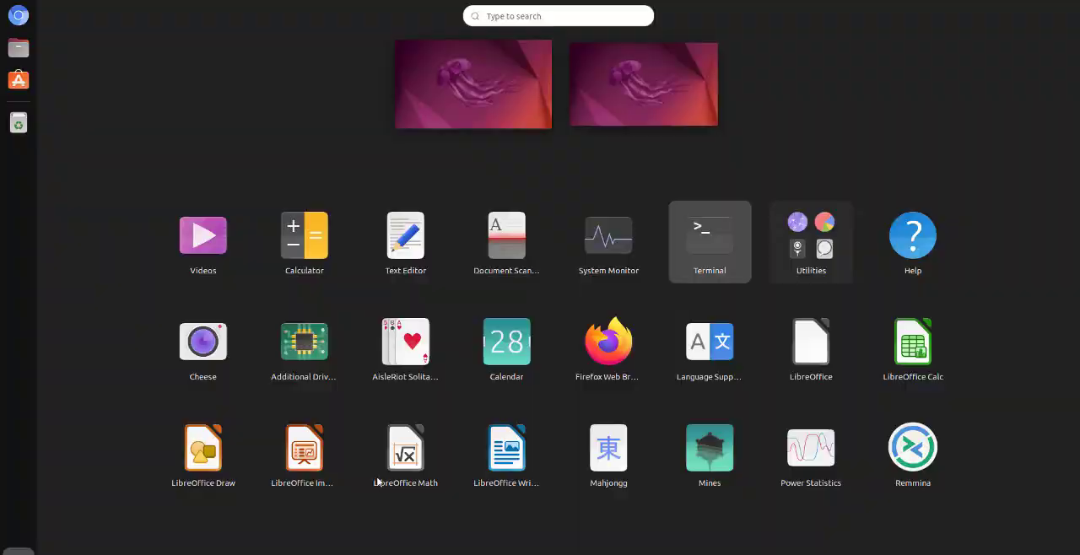
Step: Install inxi with sudo apt install inxi, entering the password and confirming with y
click(709, 241)
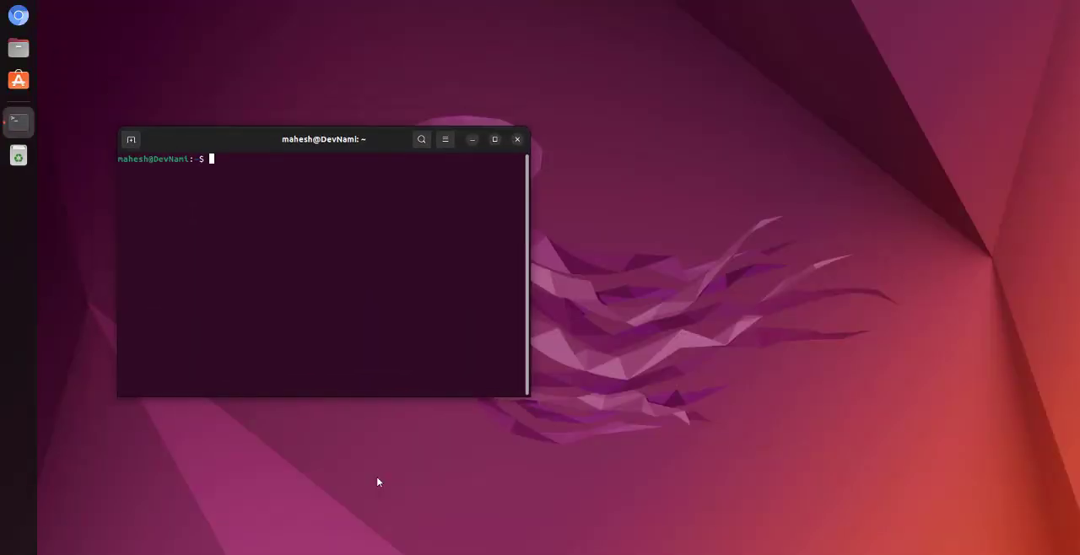
text(udo apt install)
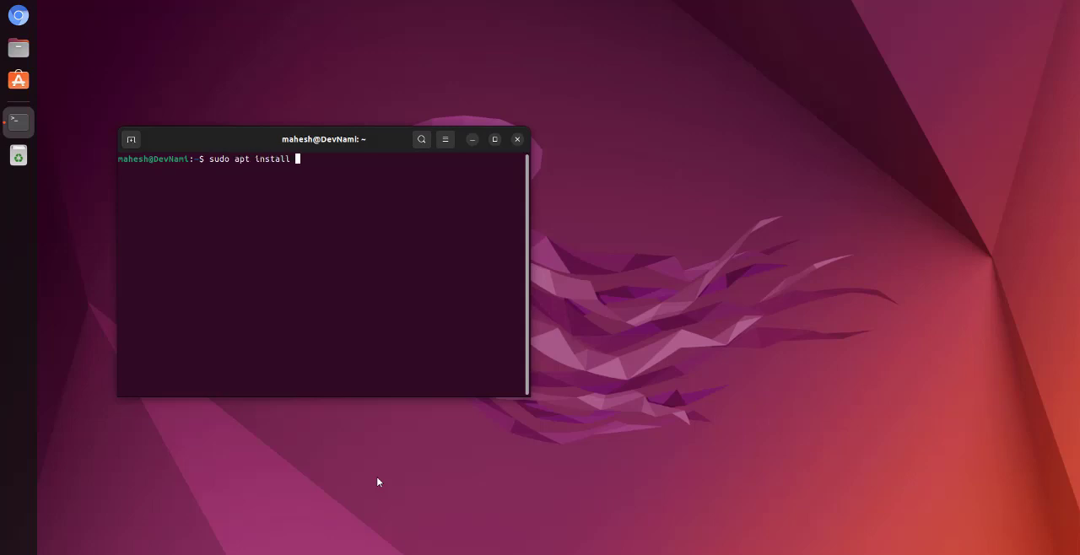
text(inxi)
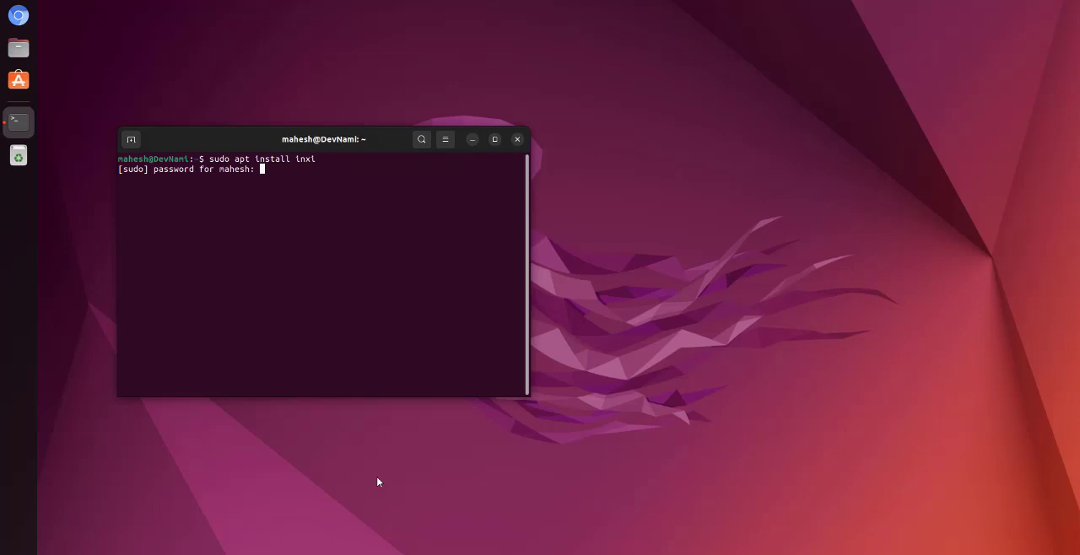
key(Return)
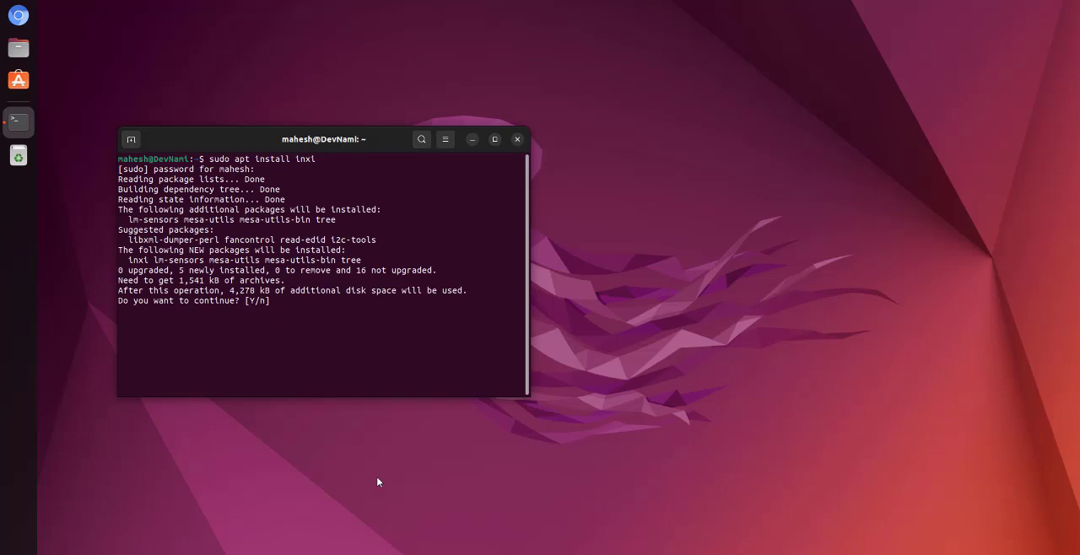
text(y)
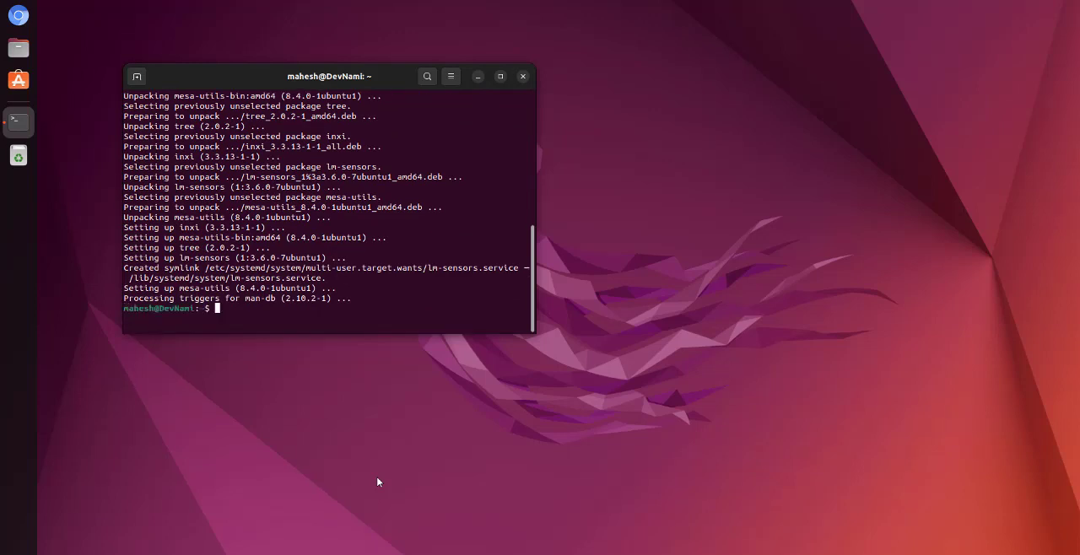
Step: Clear the installation output with clear, leaving an empty prompt for inxi
text(cl)
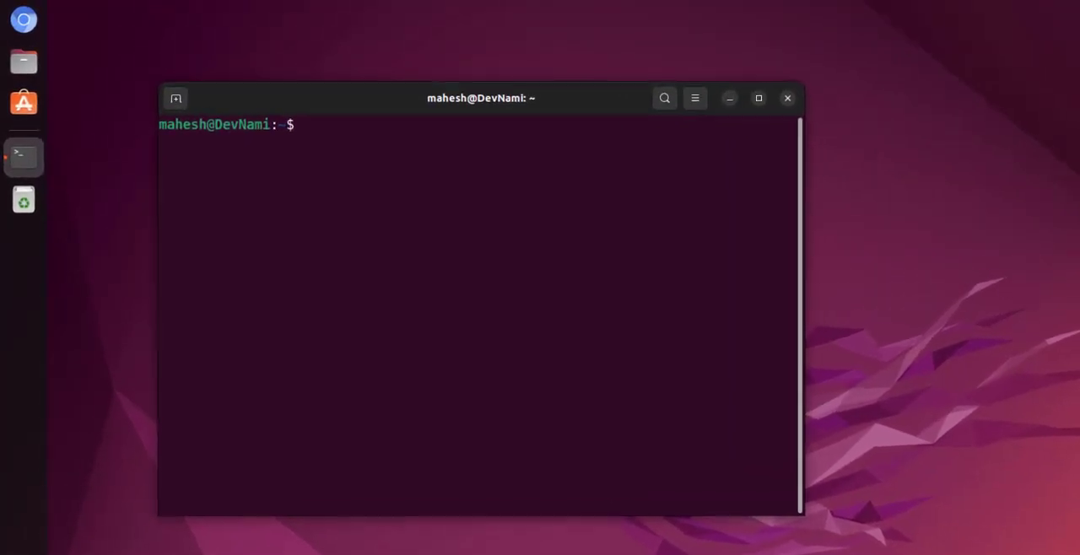
text(inxi)
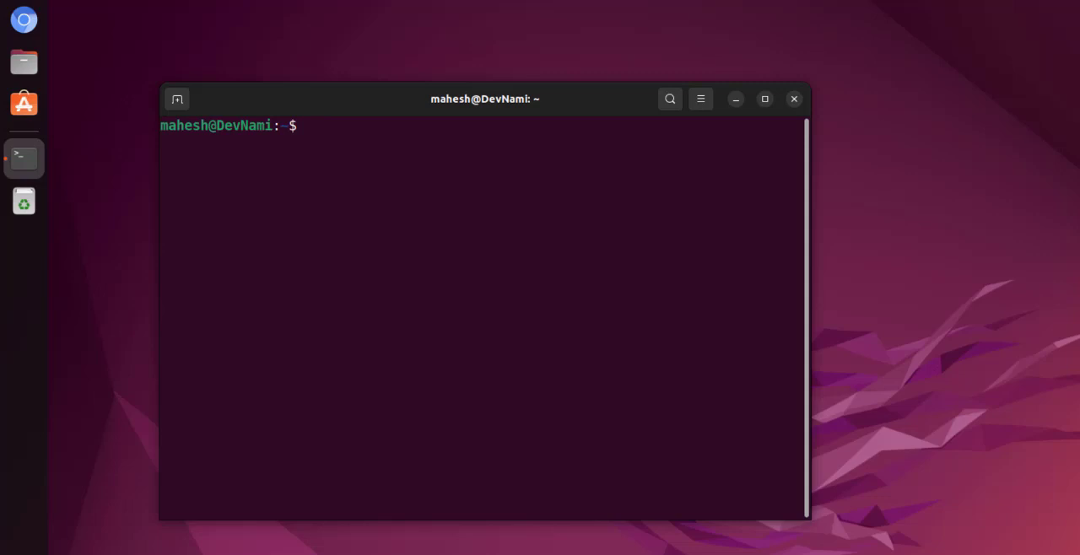
text(inxi)
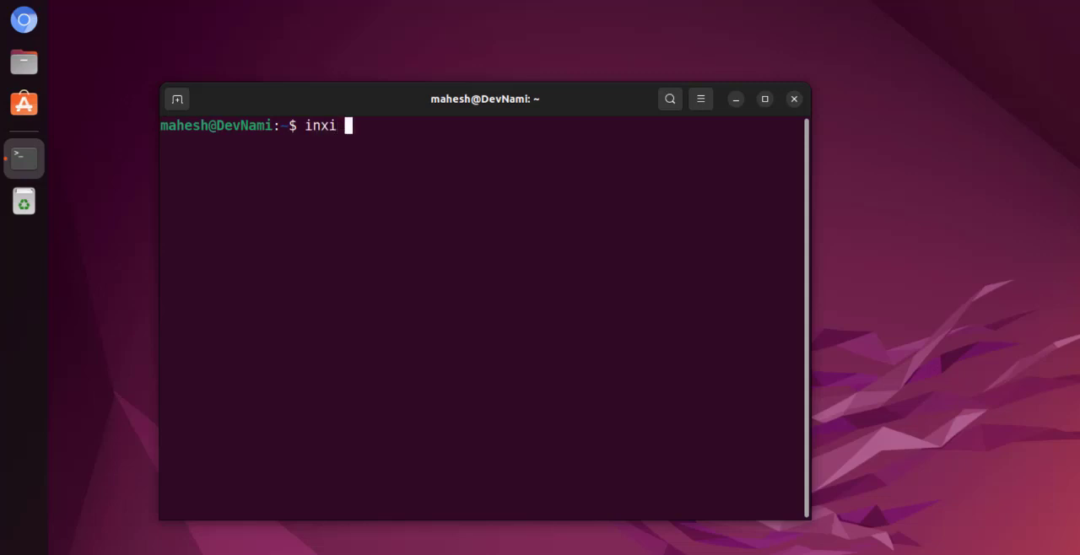
text(-)
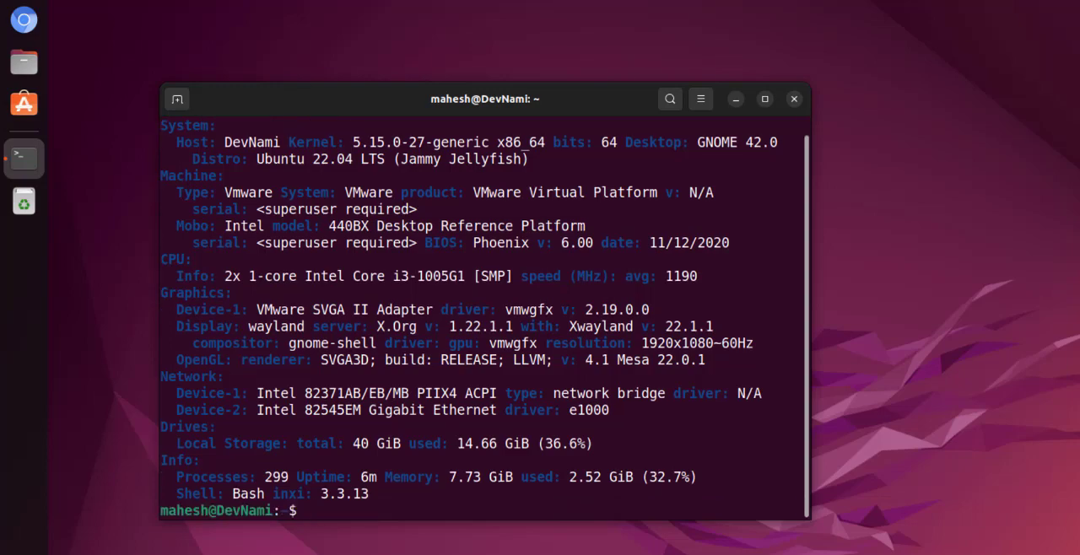
text(inxi -b)
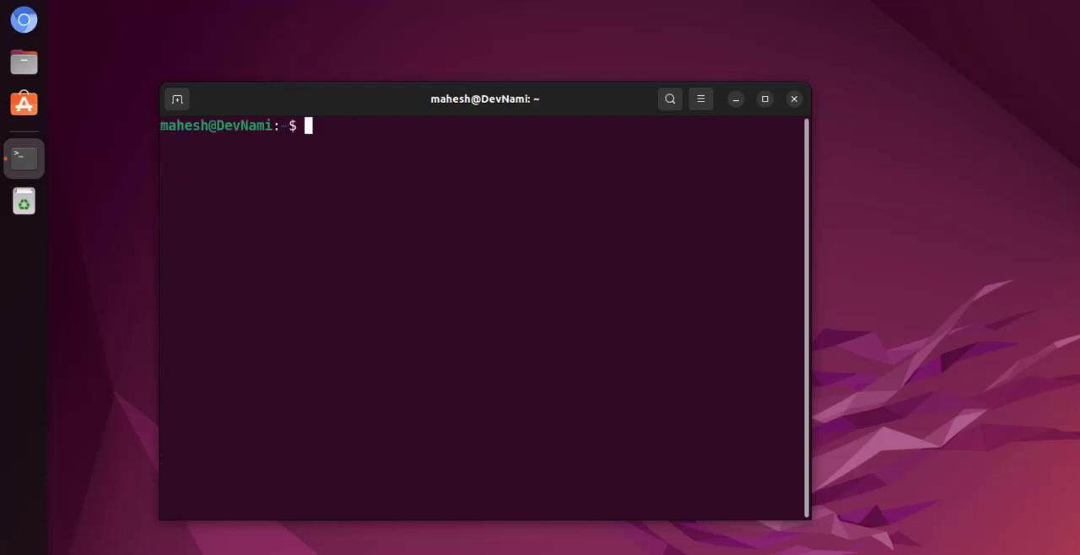
text(inxi)
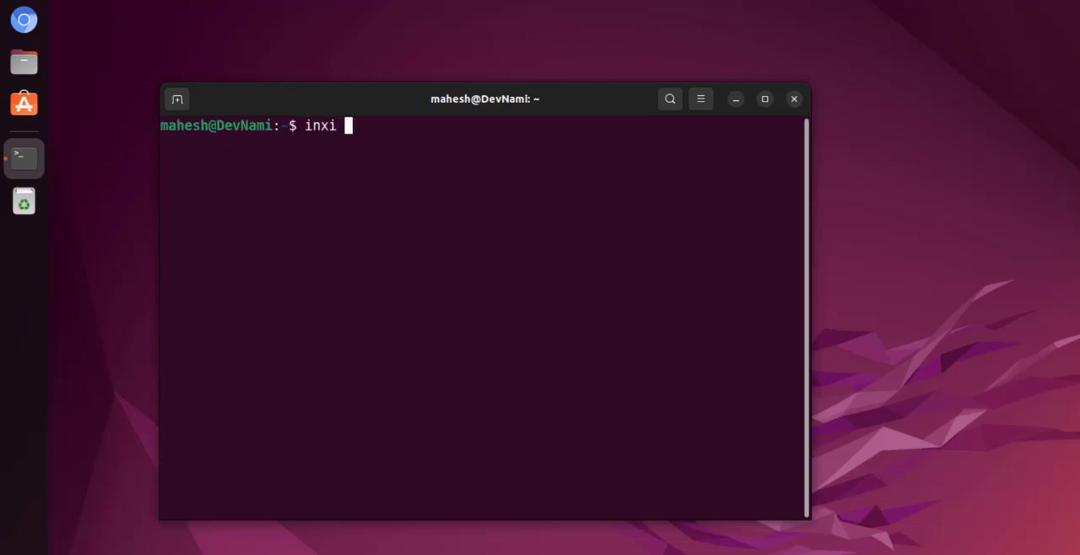
text(-A)
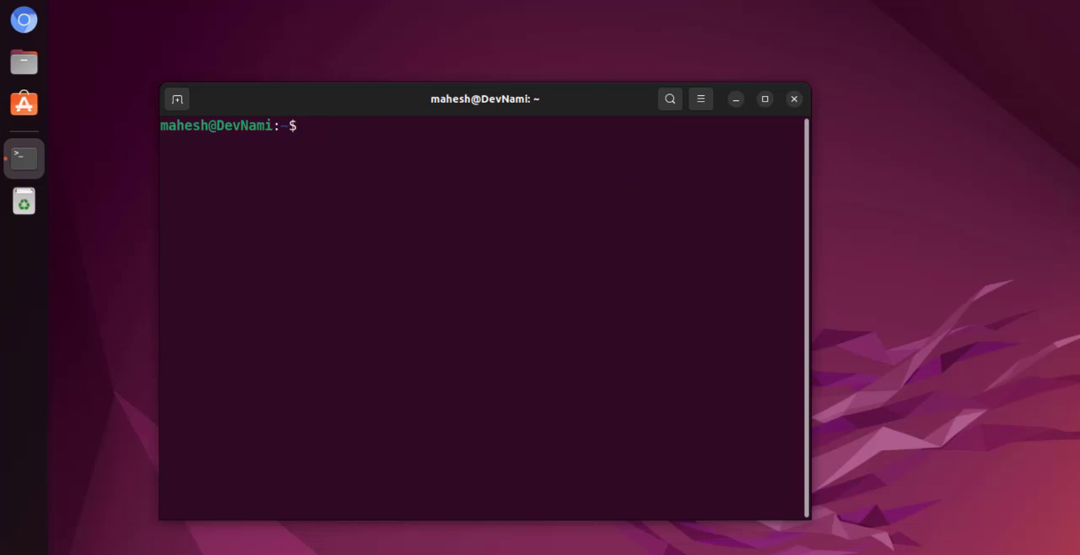
text(inxi -B)
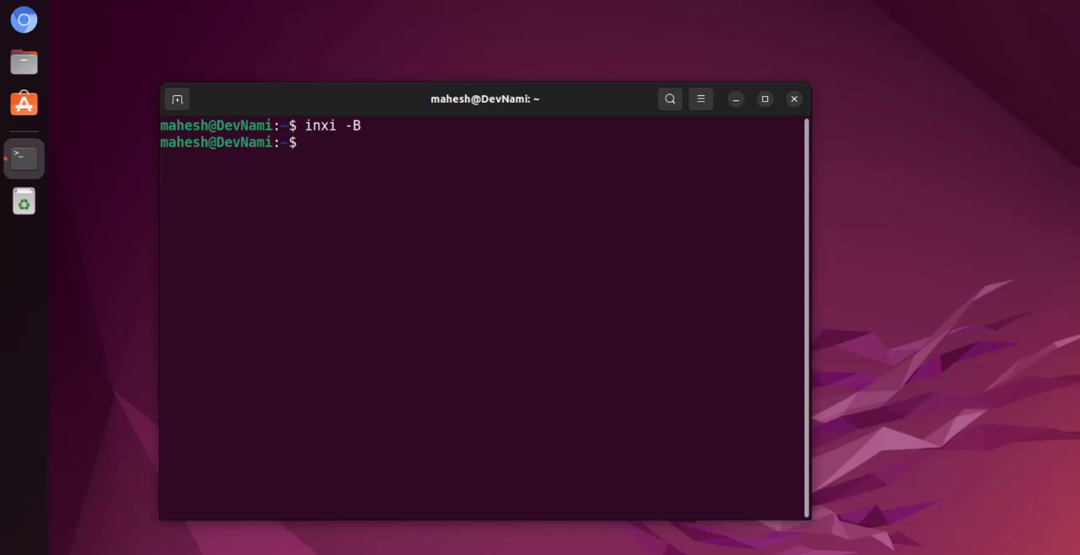
text(inxi -)
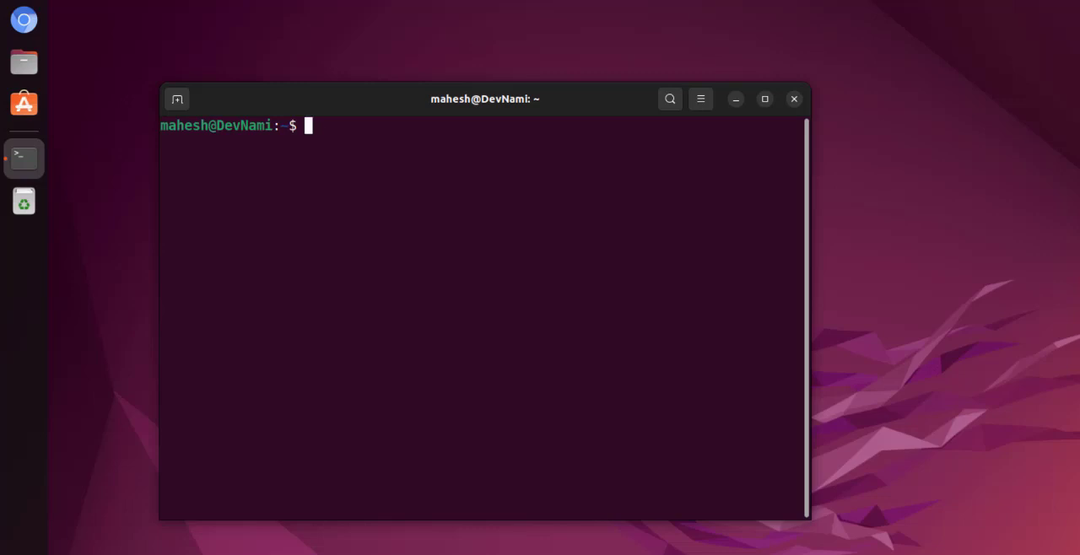
text(inxi -C)
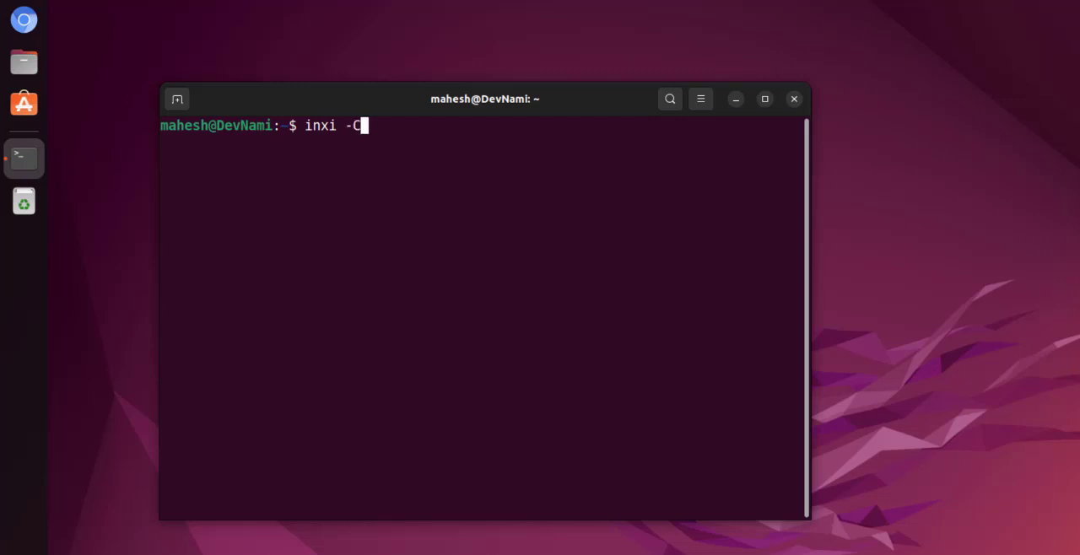
key(Return)
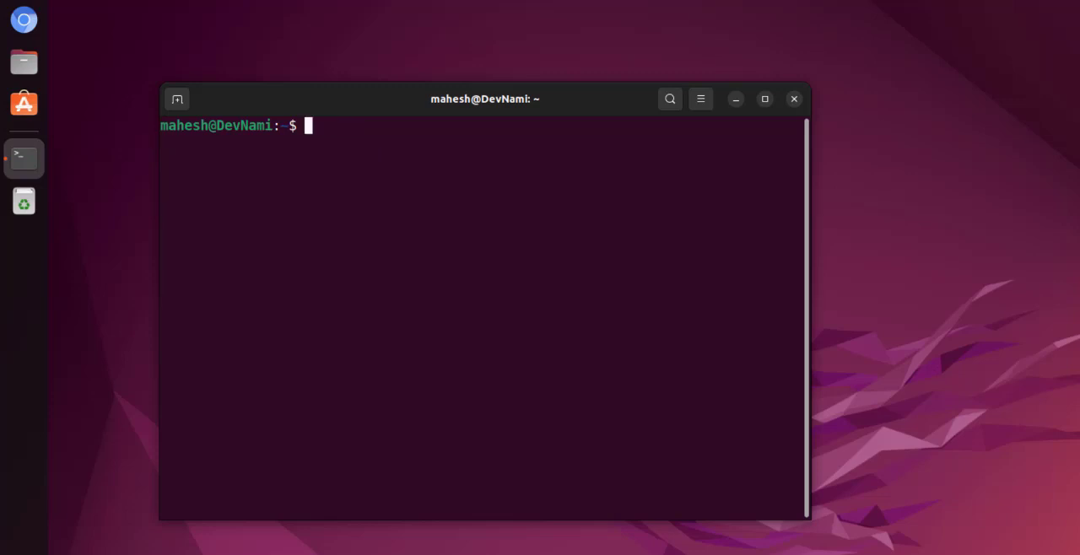
Step: Scroll to the Info section at the end of the inxi -F report, then clear the terminal
text(inxi -F)
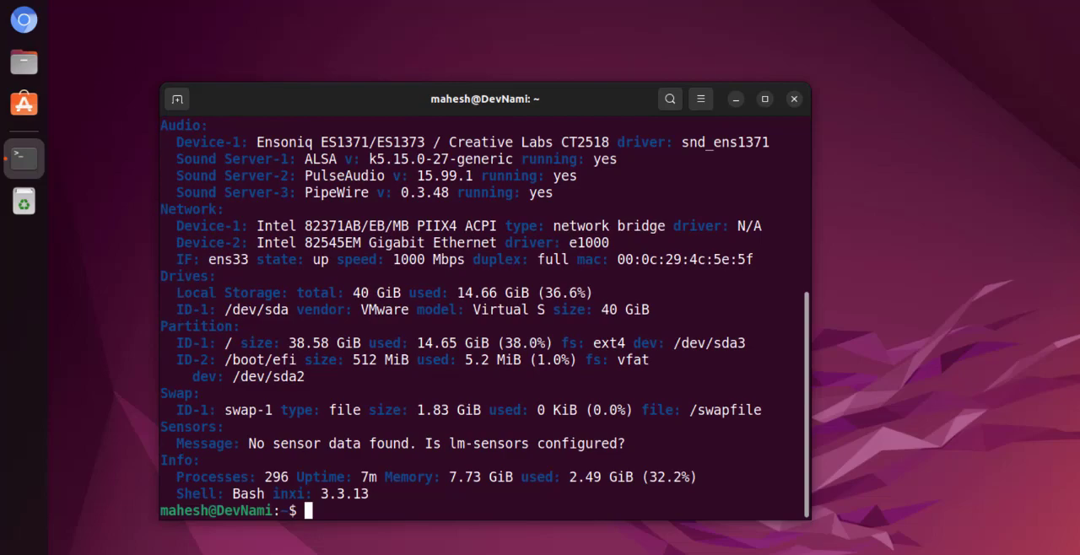
text(inxi -F)
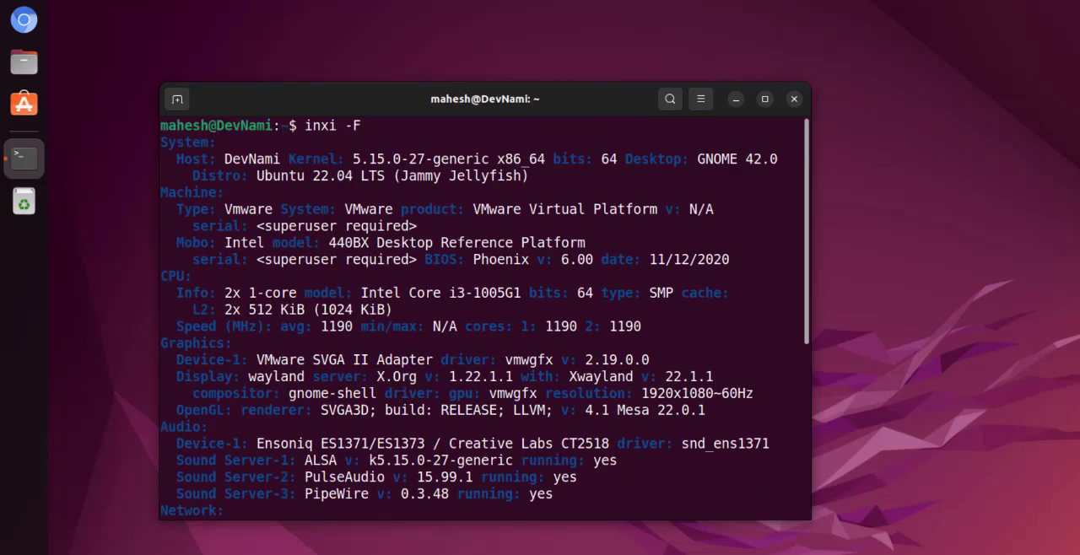
scroll(down, 3)
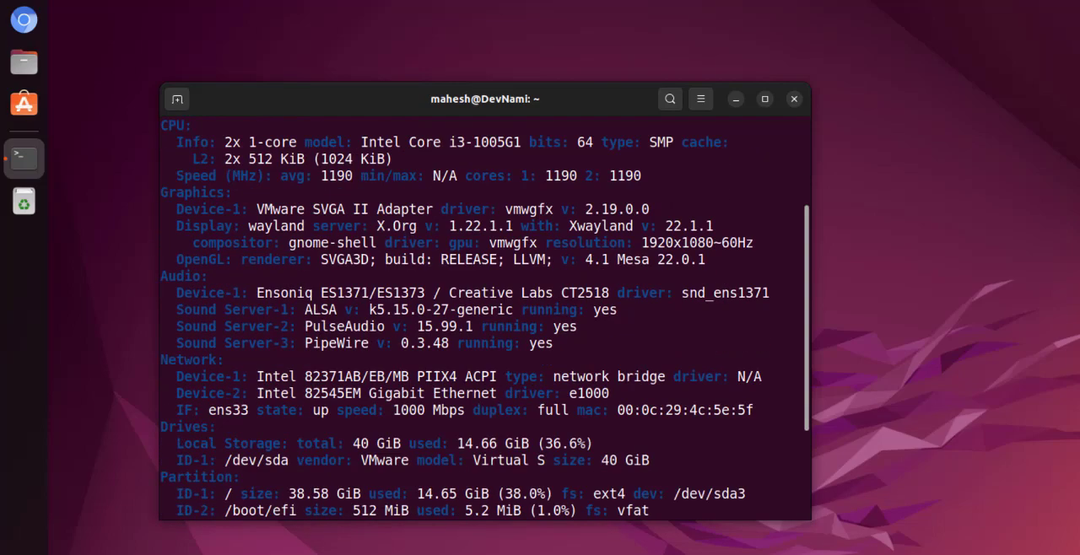
scroll(down, 3)
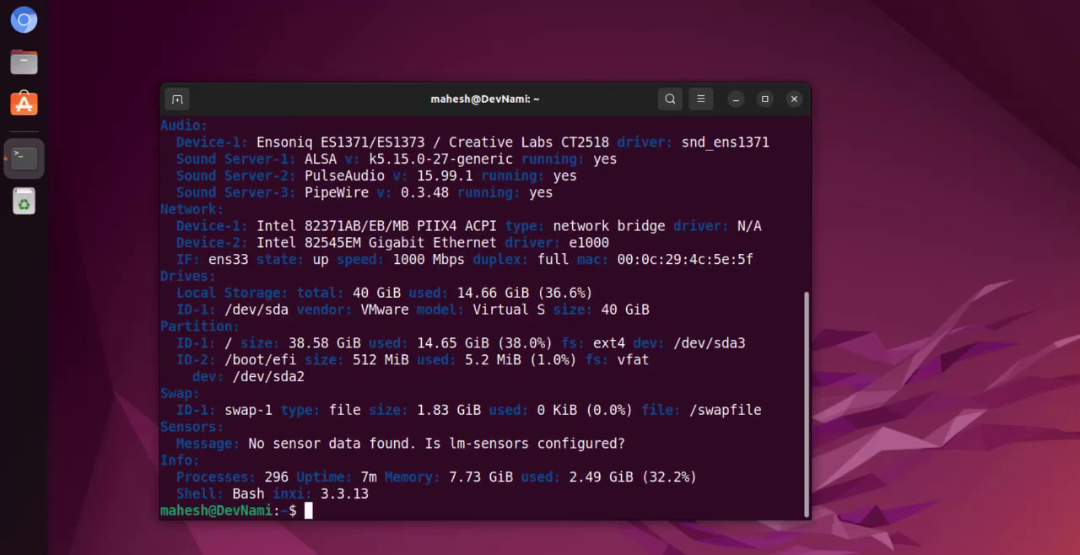
text(inxi -F)
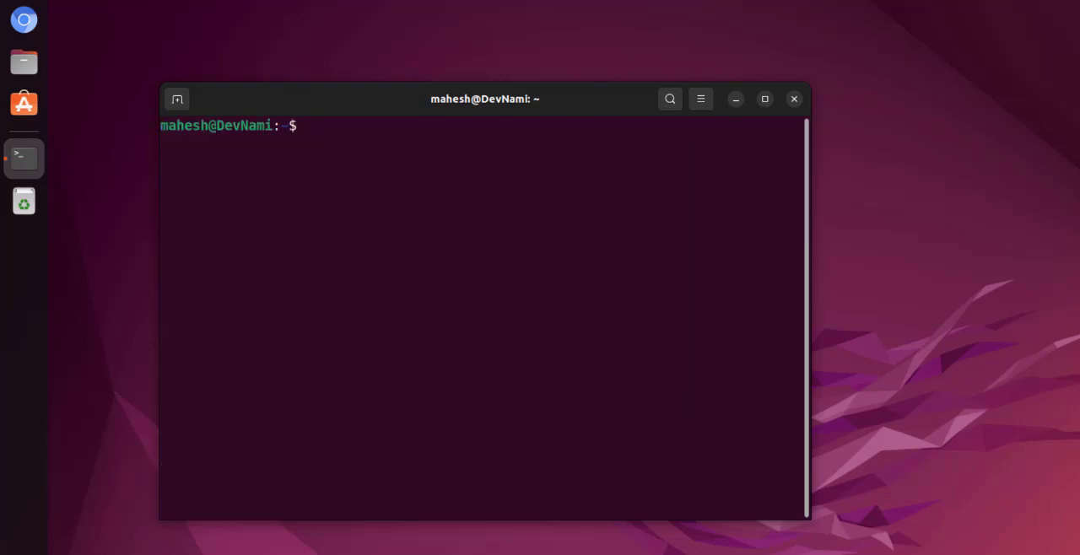
text(inxi -)
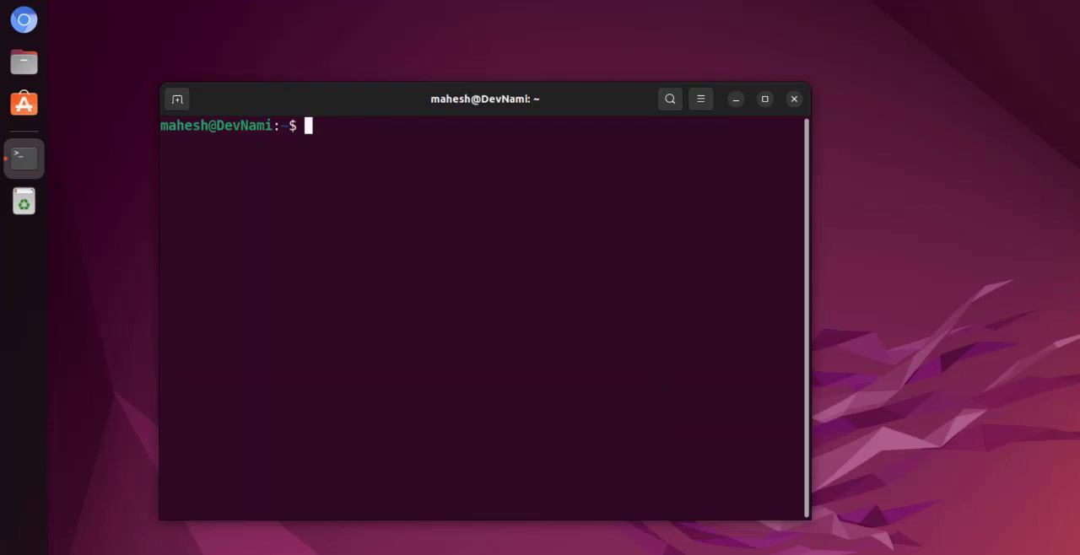
Step: Run inxi -I for the processes, uptime, memory and shell summary, then clear
text(inxi -I)
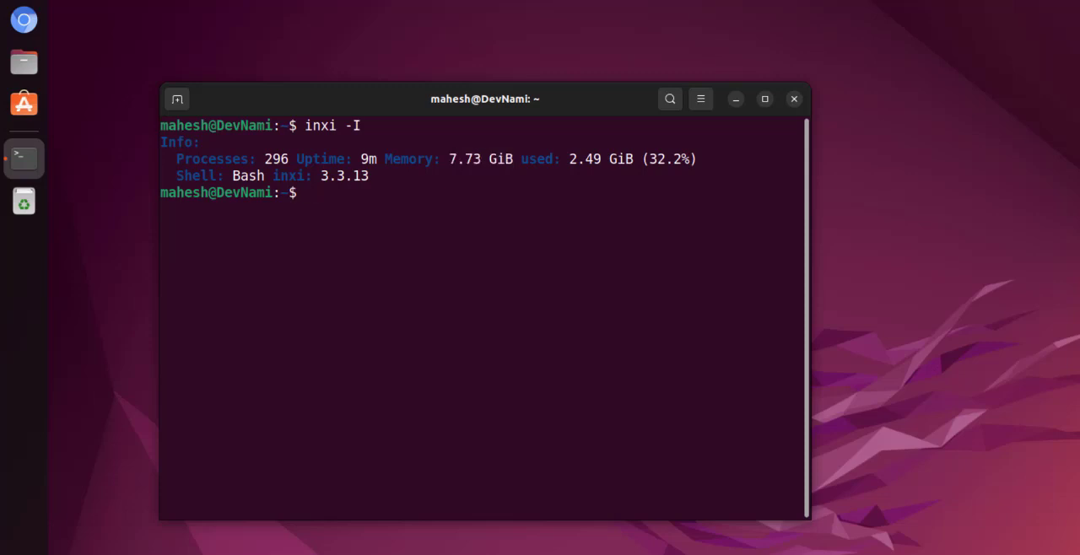
drag(585, 158, 664, 158)
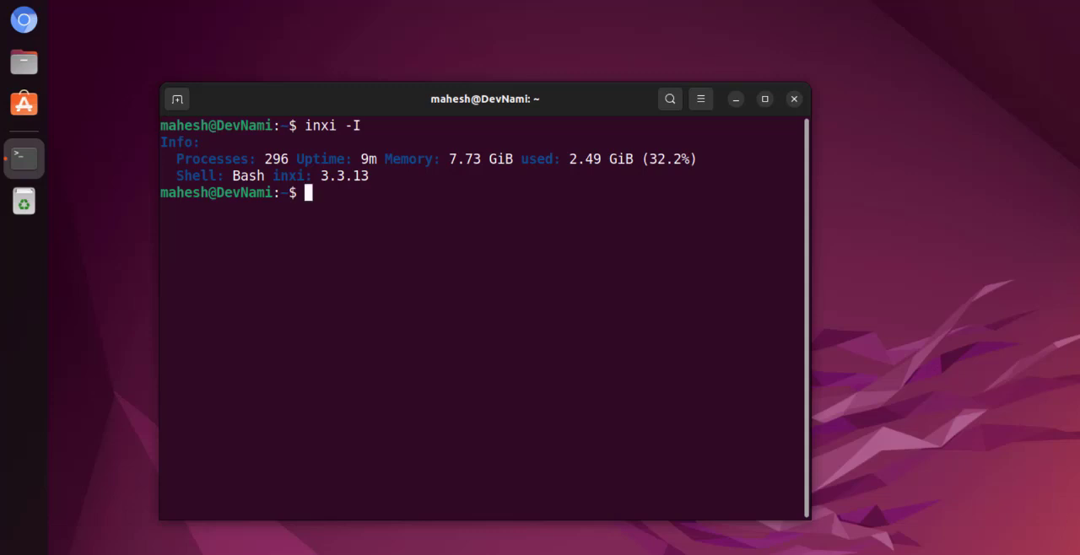
text(cle)
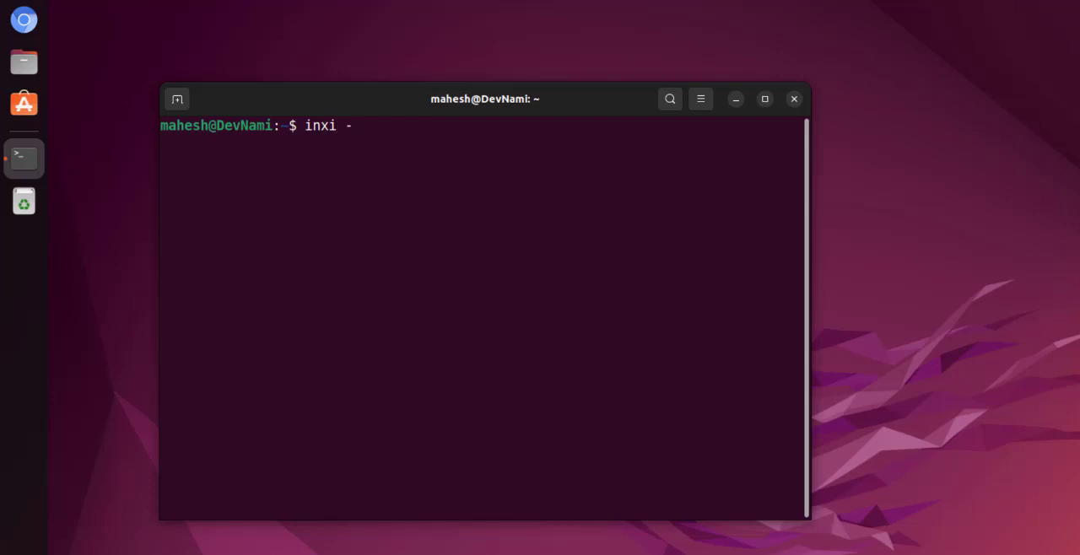
Step: Run inxi -m, then sudo inxi -m, and scroll through the memory output
text(m)
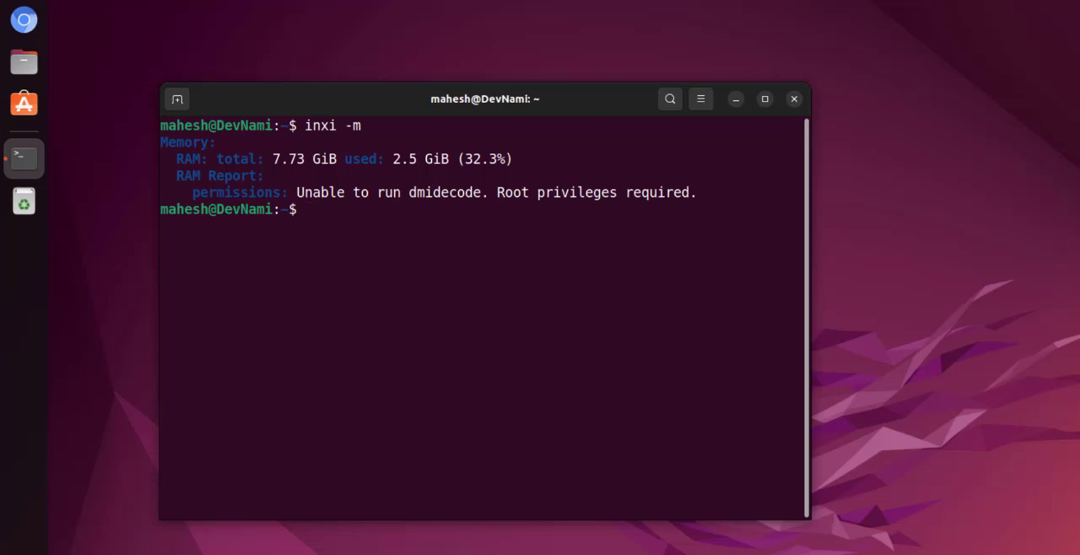
text(sudo)
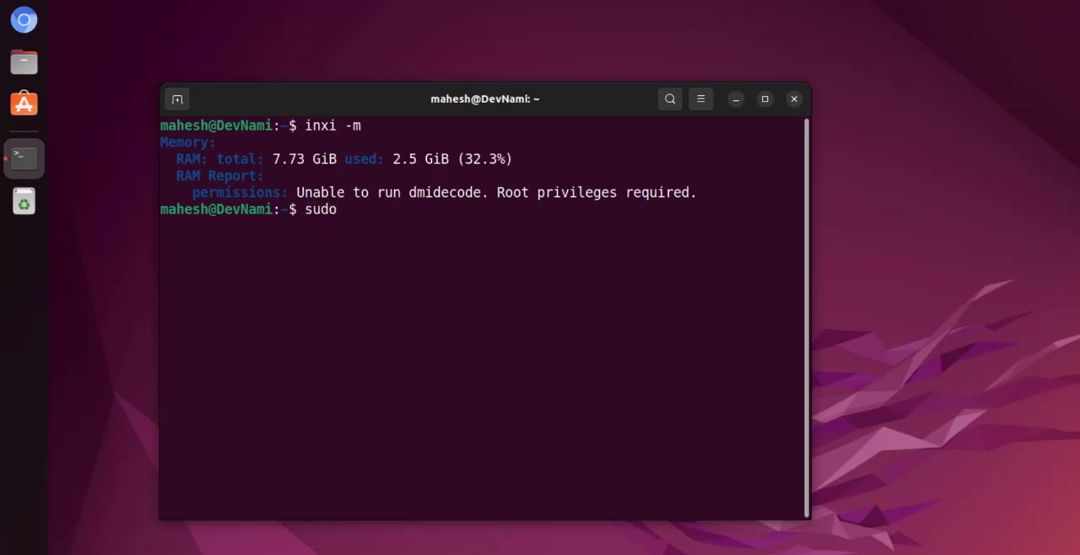
text(inxi -m)
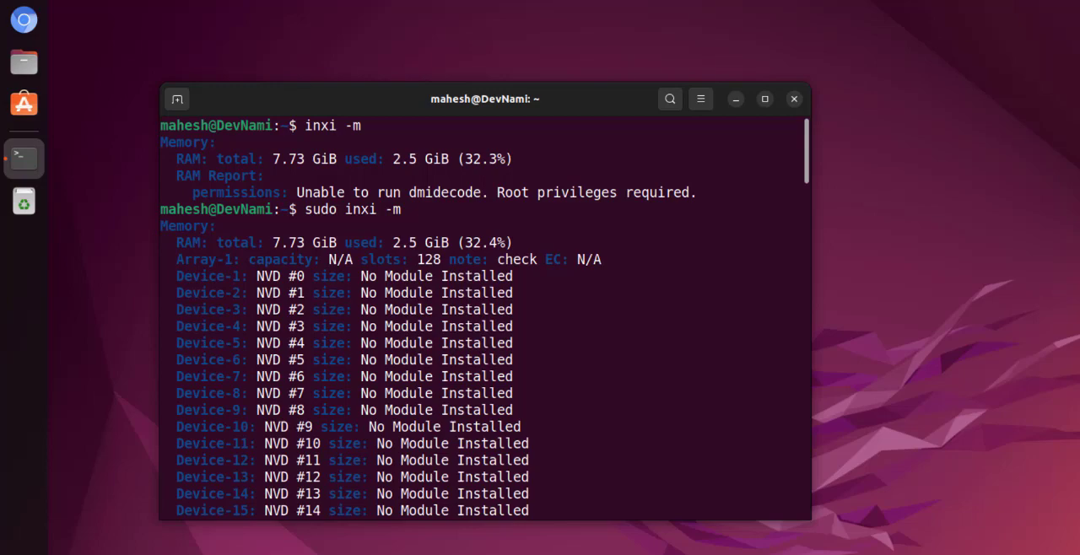
scroll(down, 3)
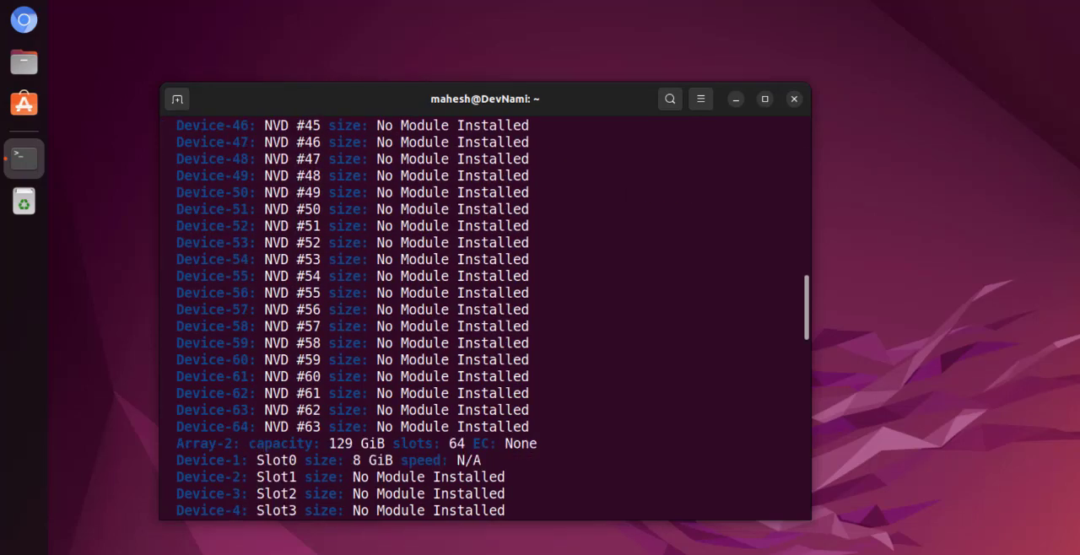
scroll(down, 3)
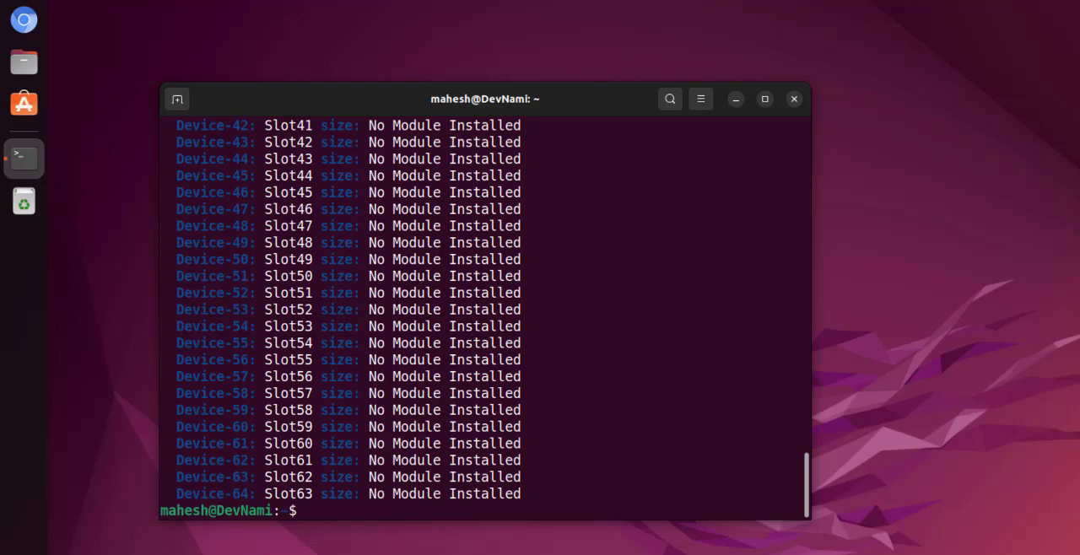
Step: Rerun sudo inxi -m and scroll through both memory arrays' slot lists
text(sudo inxi -m)
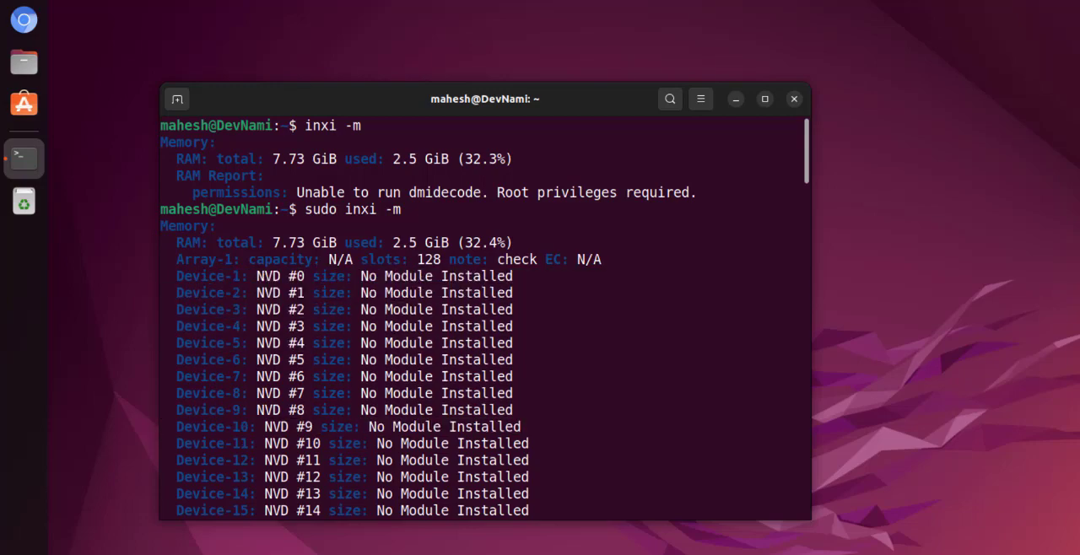
scroll(down, 3)
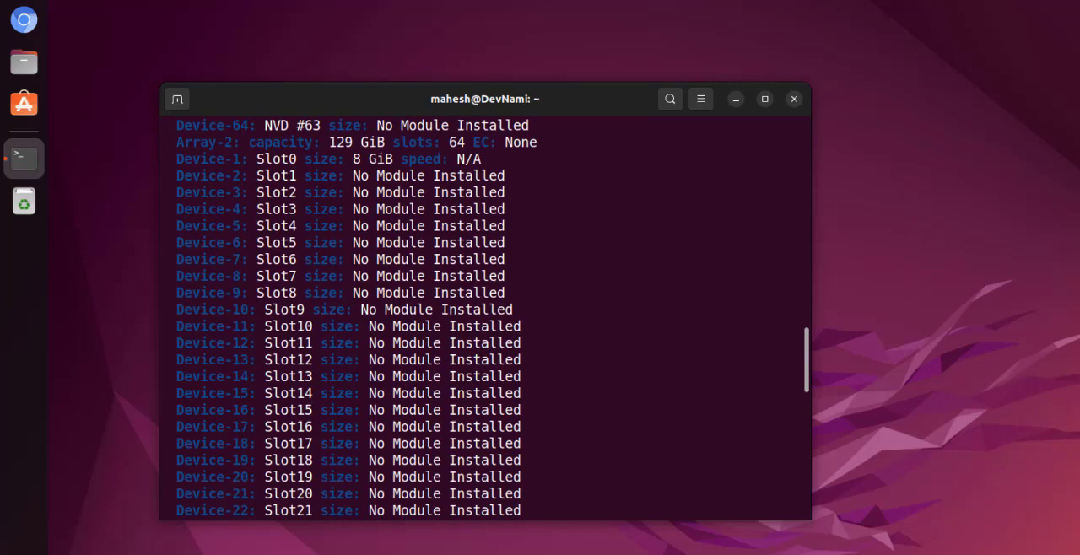
scroll(down, 3)
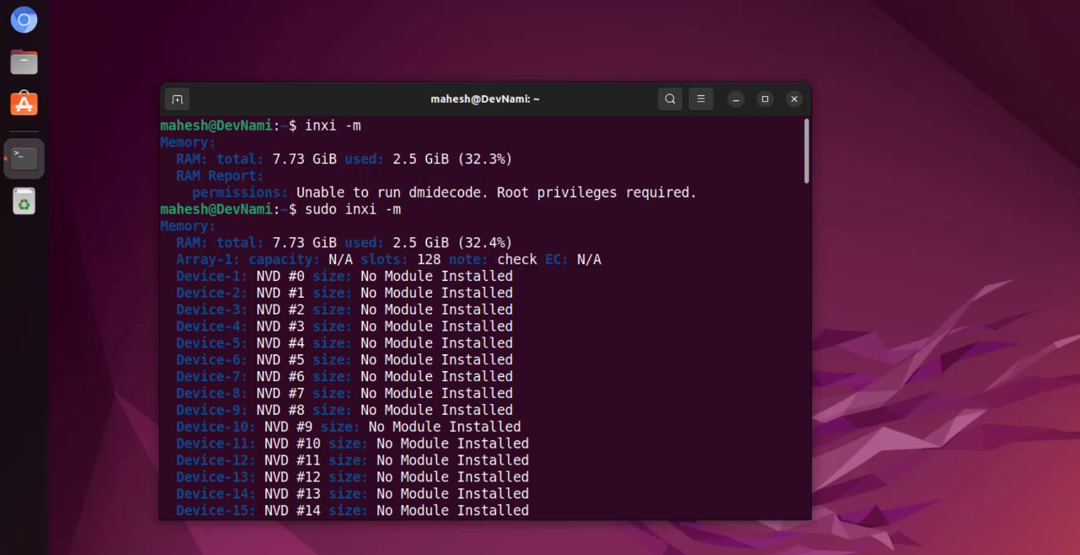
scroll(down, 3)
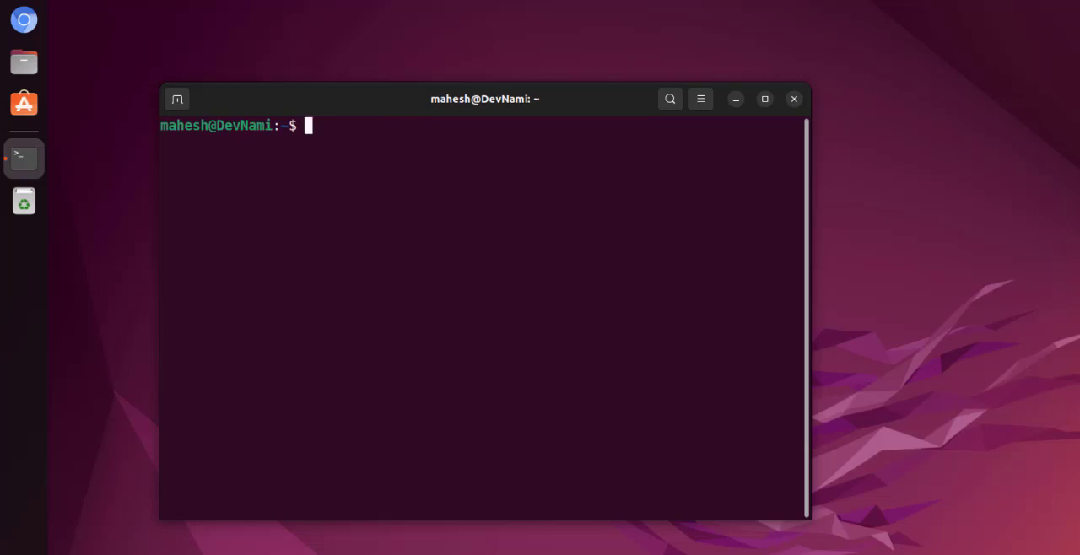
Step: Run inxi -r to list the ten active apt repositories, then clear
text(inxi -r)
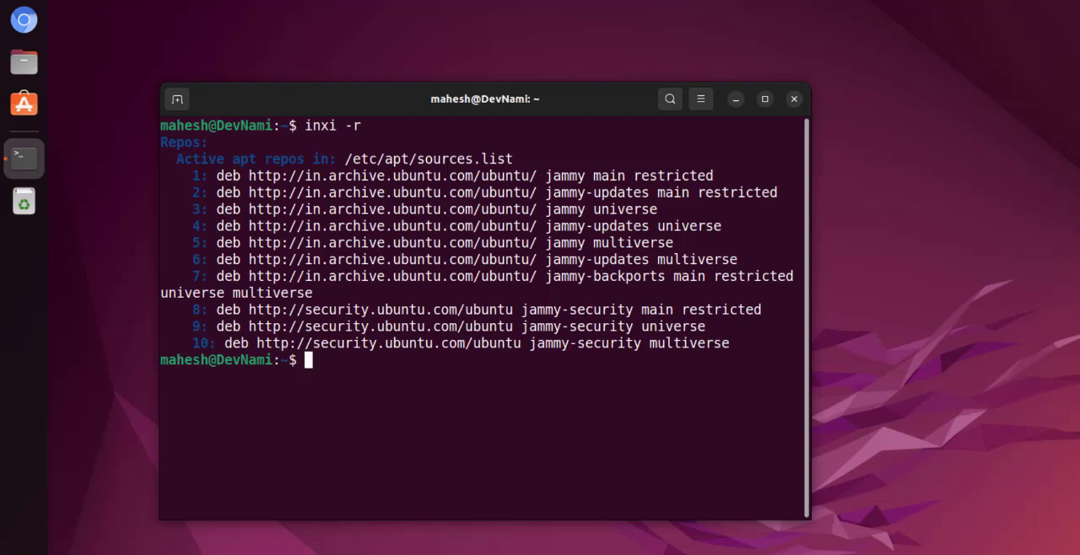
text(clear)
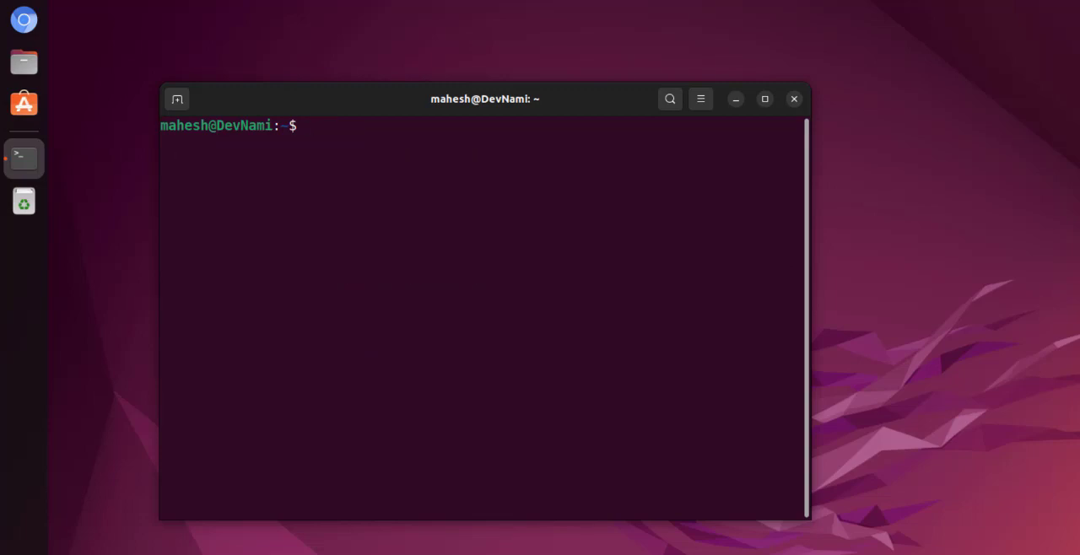
text(inxi -W)
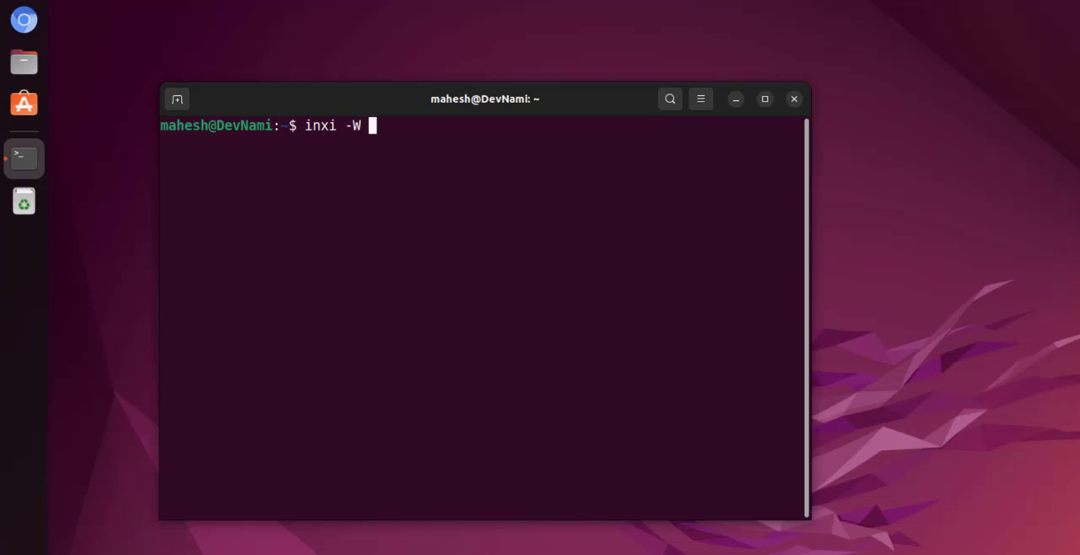
text(Pune,INdi)
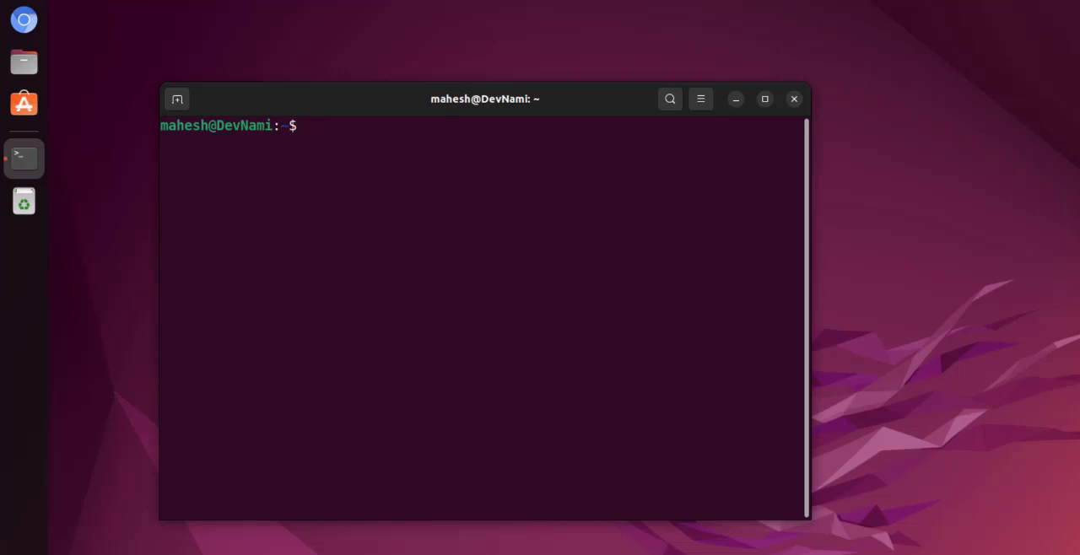
Step: Type inxi - at the empty prompt, ready for the next option letter
text(inxi)
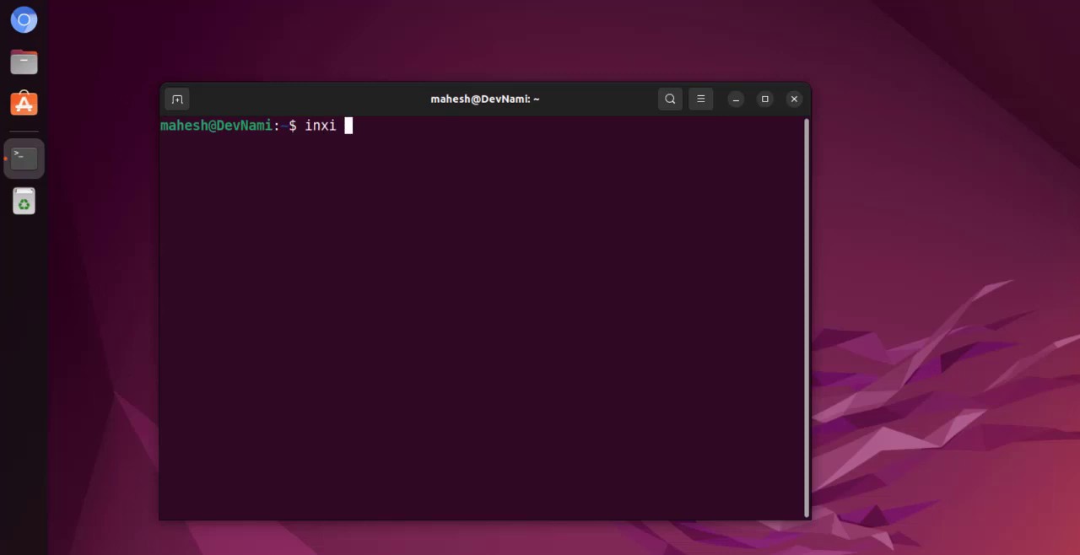
text(-)
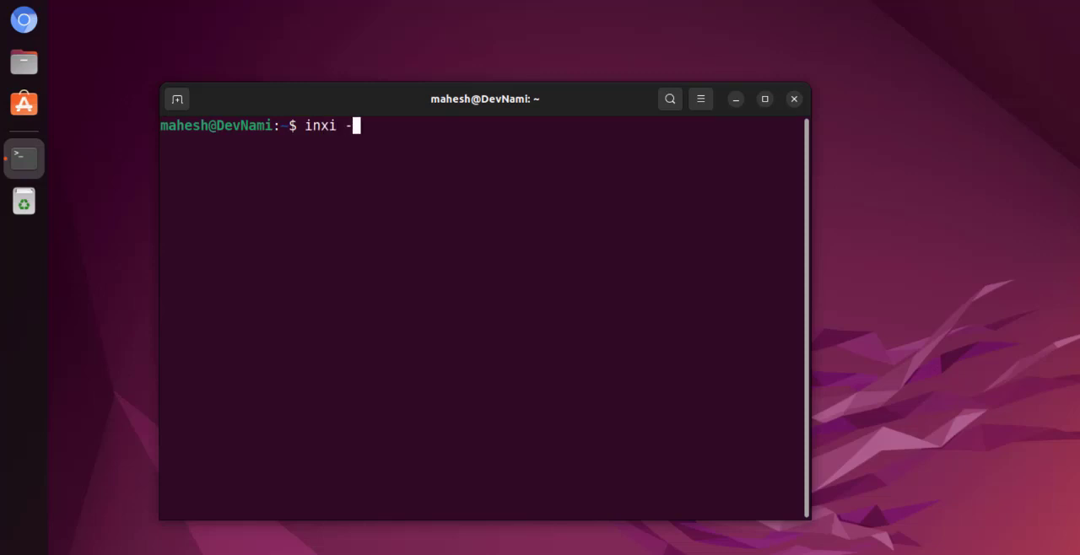